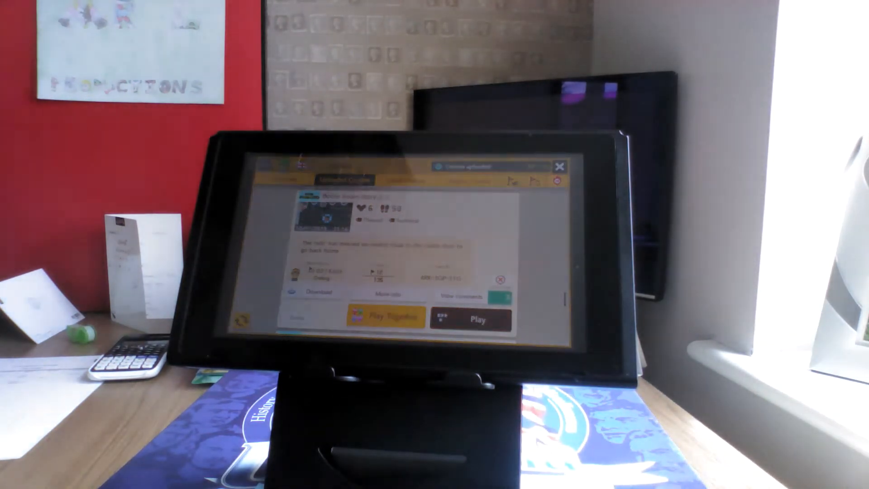
Start 'Boom Boom Story 3-3' solo from its course details page
{"action": "left_click", "coordinate": [471, 319]}
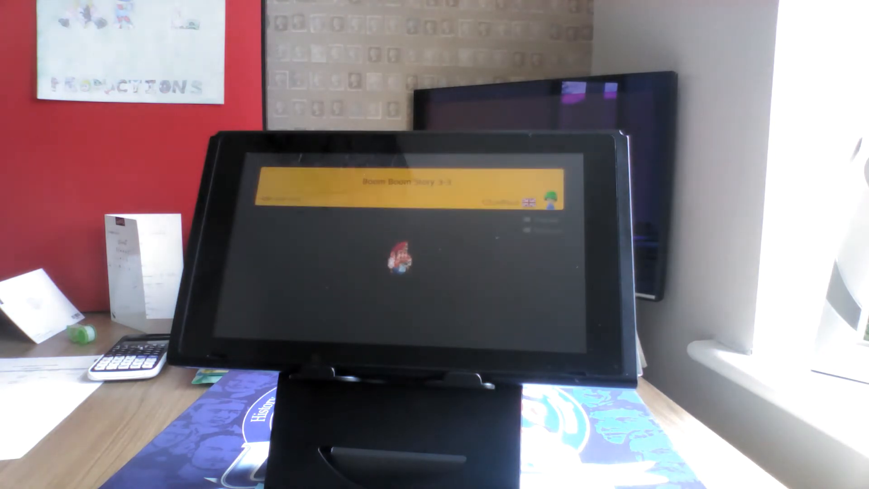